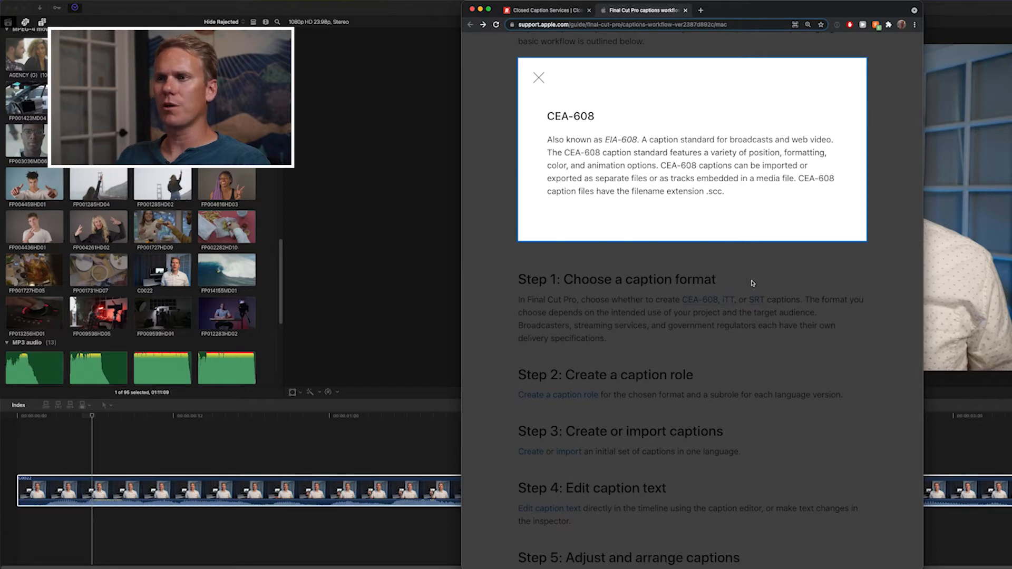
Review the CEA-608 and ITT format definitions in Chrome, then show Final Cut Pro's timeline index
click(728, 299)
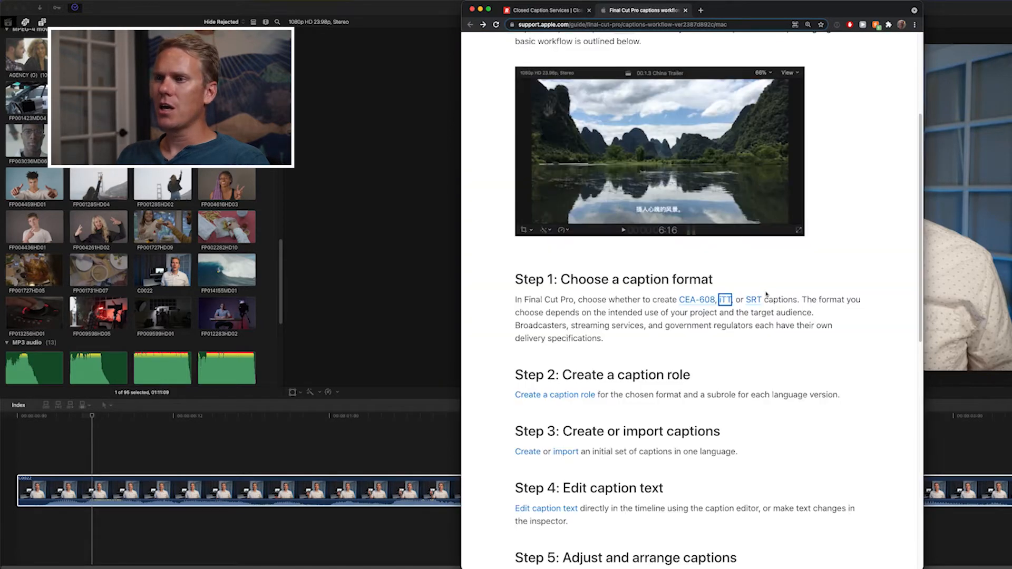
click(752, 299)
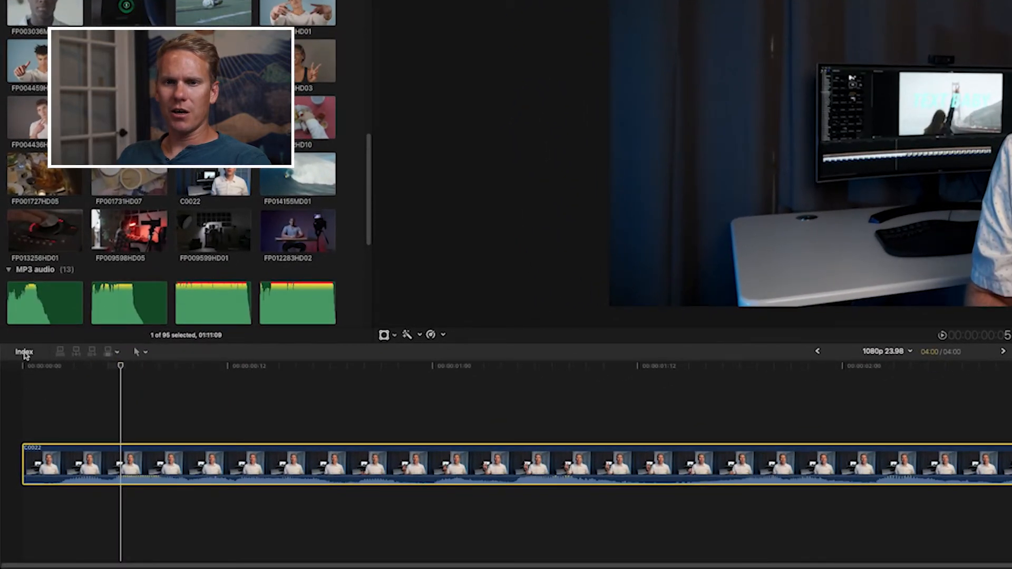
click(24, 351)
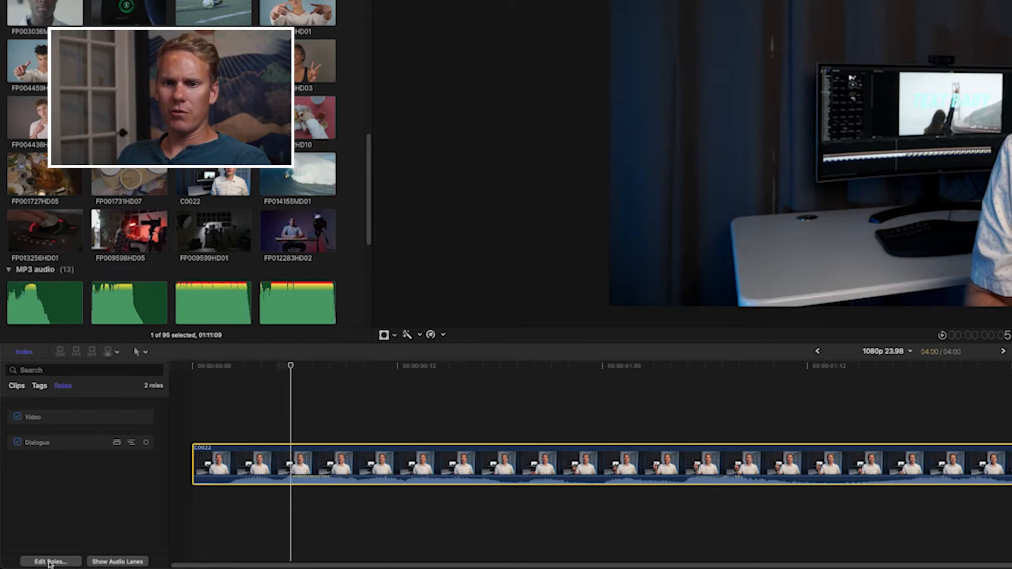
In Edit Roles > Captions, add an English SRT caption role and delete the ITT role with its subroles
click(50, 561)
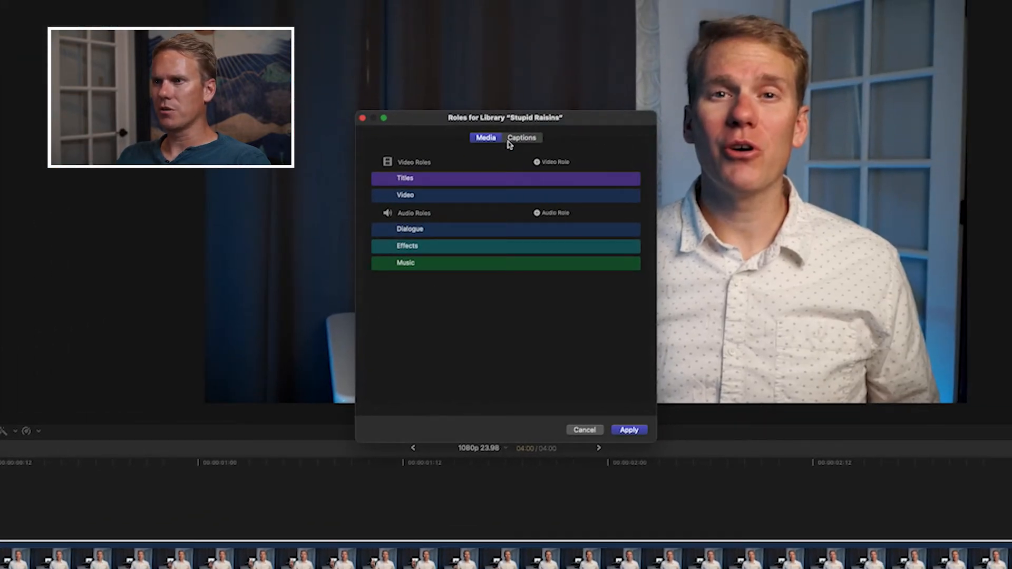
click(522, 137)
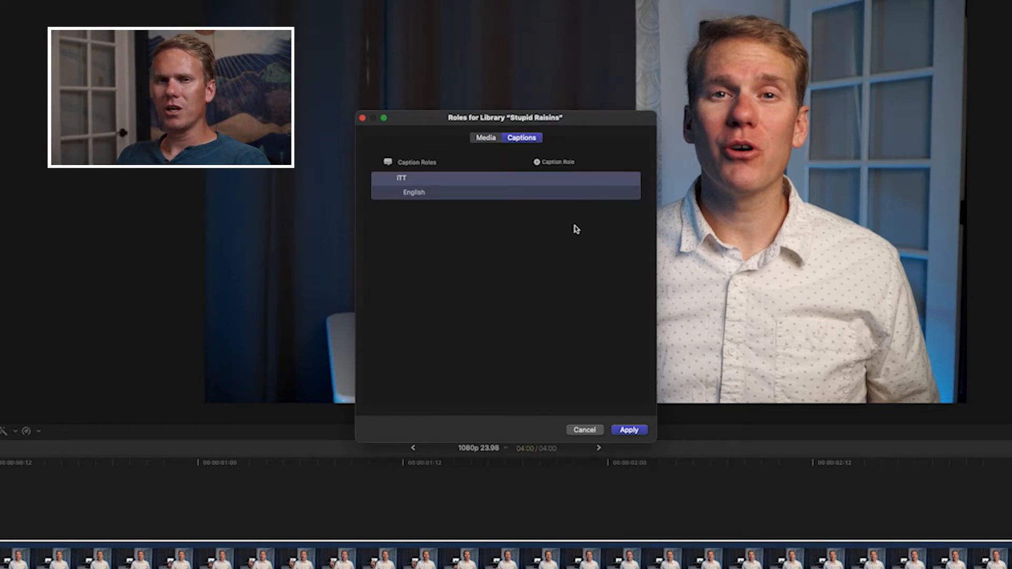
mouse_move(426, 217)
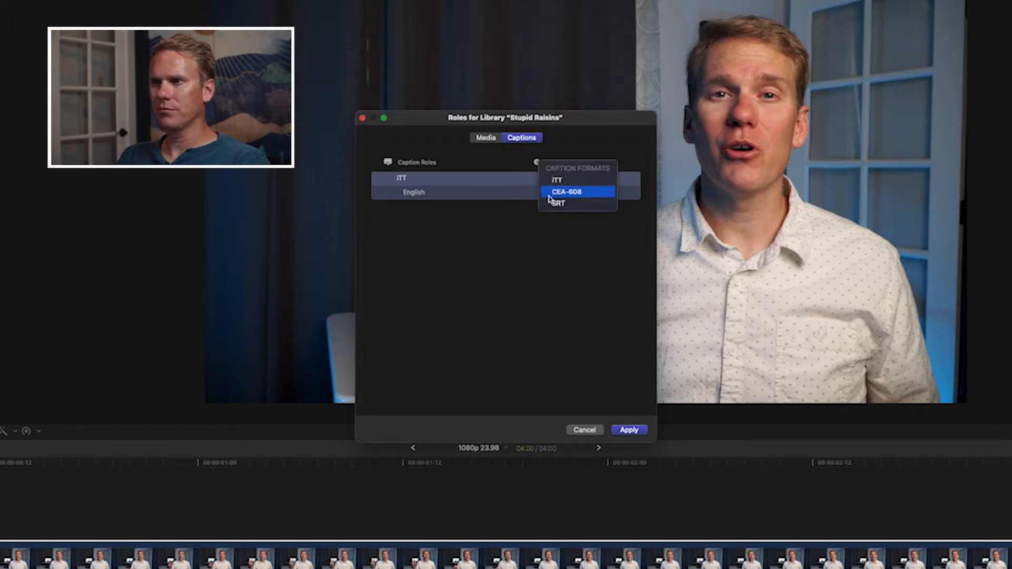
click(557, 203)
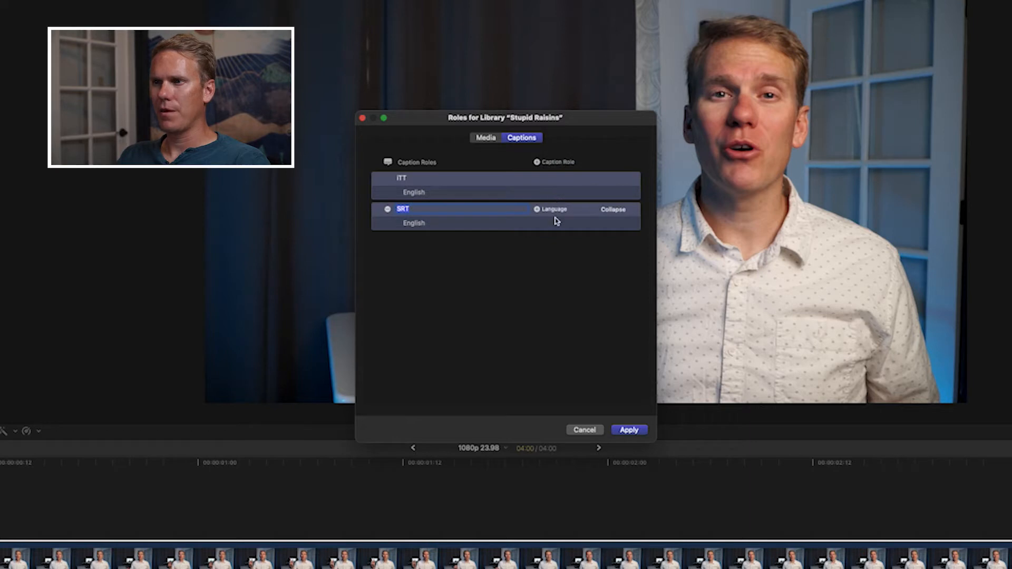
mouse_move(413, 229)
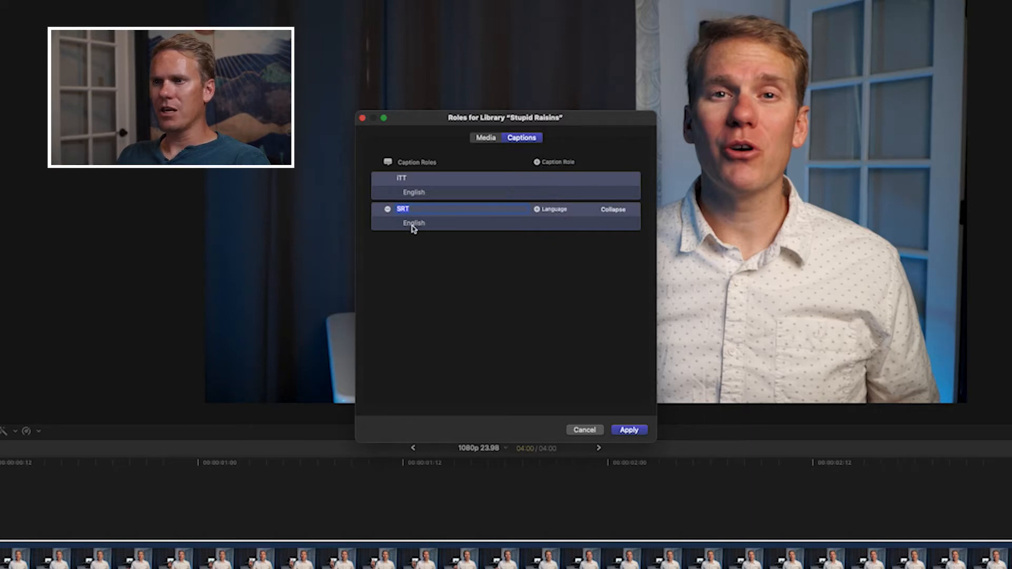
click(538, 209)
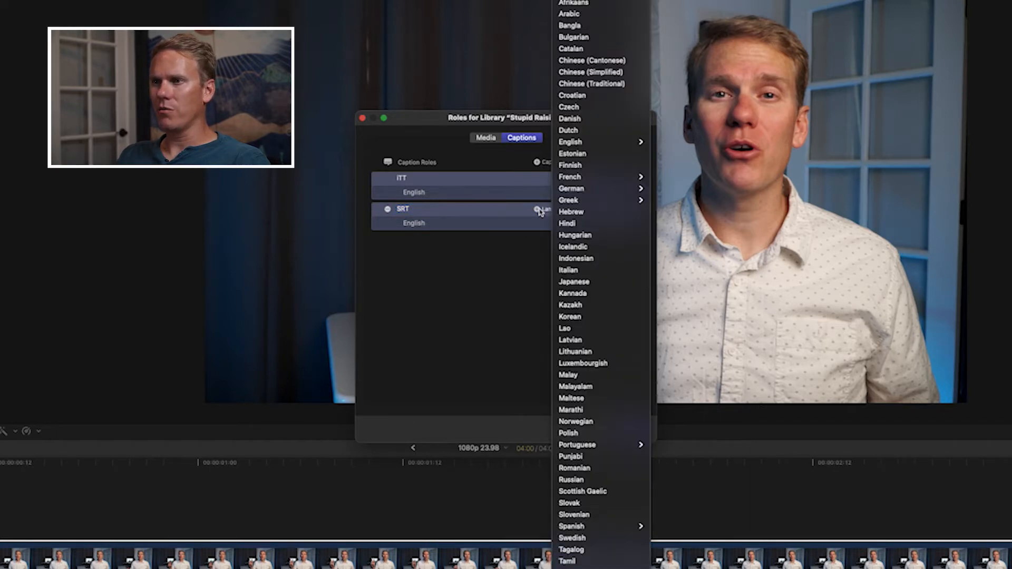
mouse_move(574, 536)
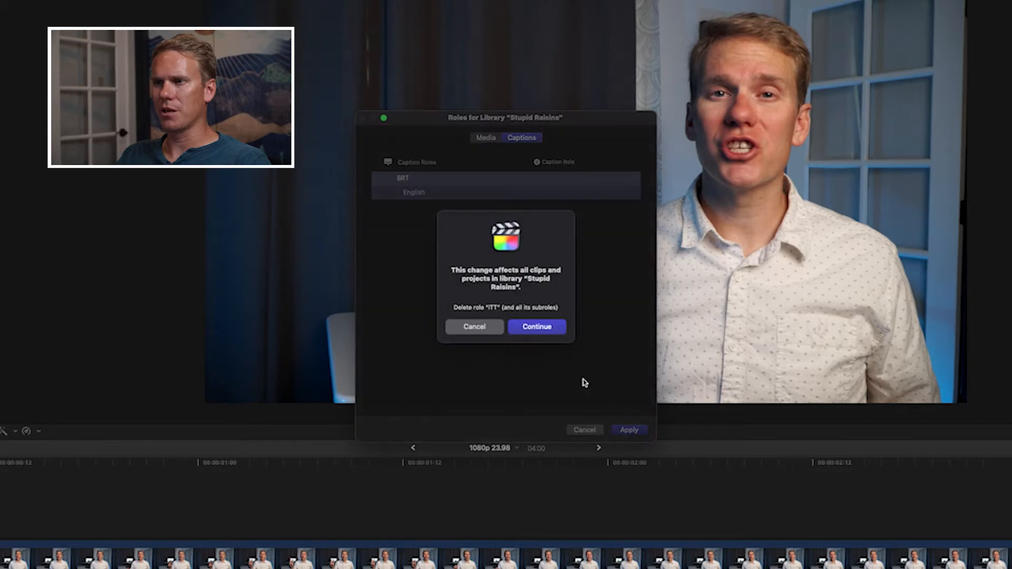
click(537, 326)
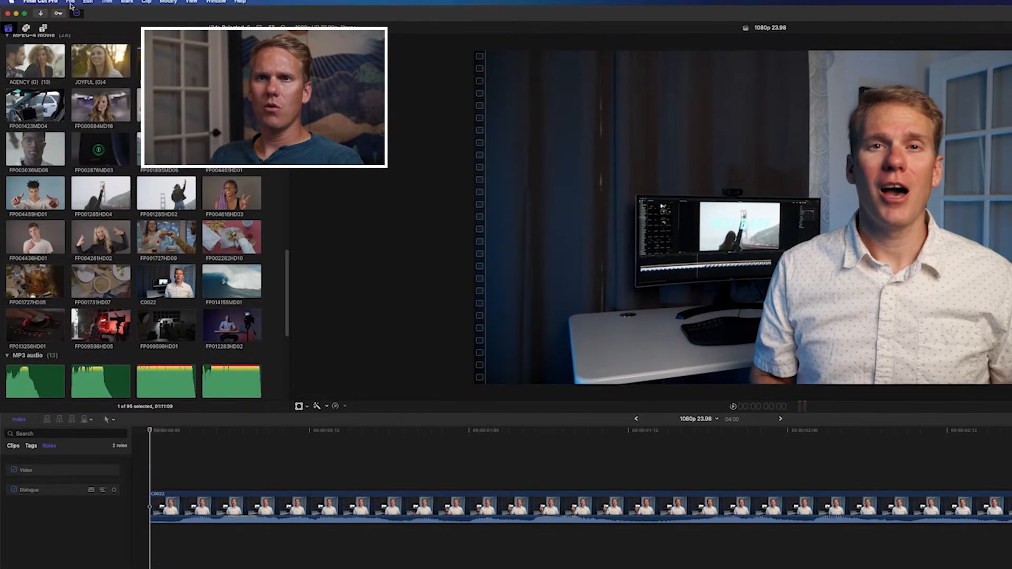
Add a caption via Edit > Captions reading "I'm going to share with you 2"
click(88, 5)
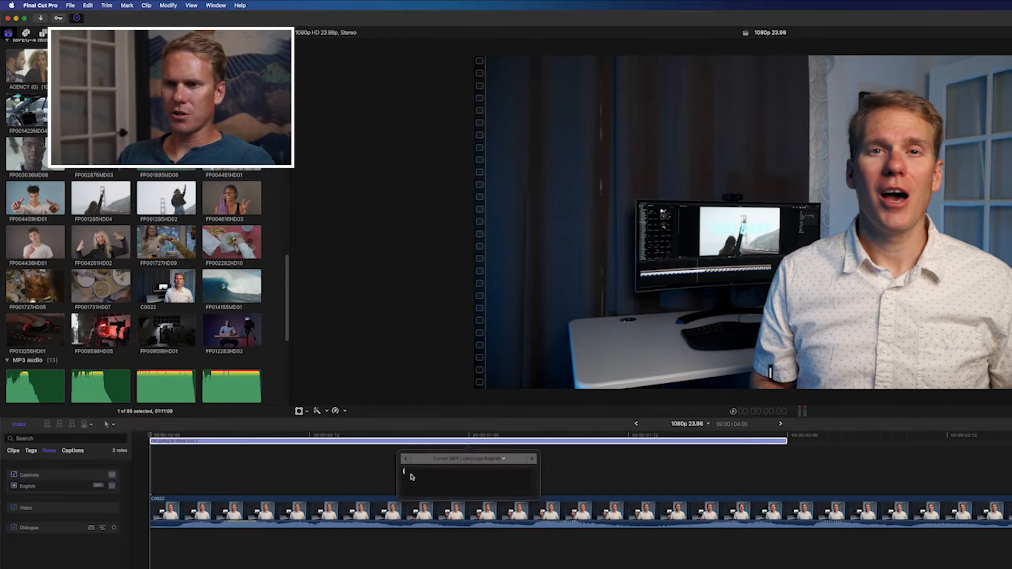
text(I'm going to sh)
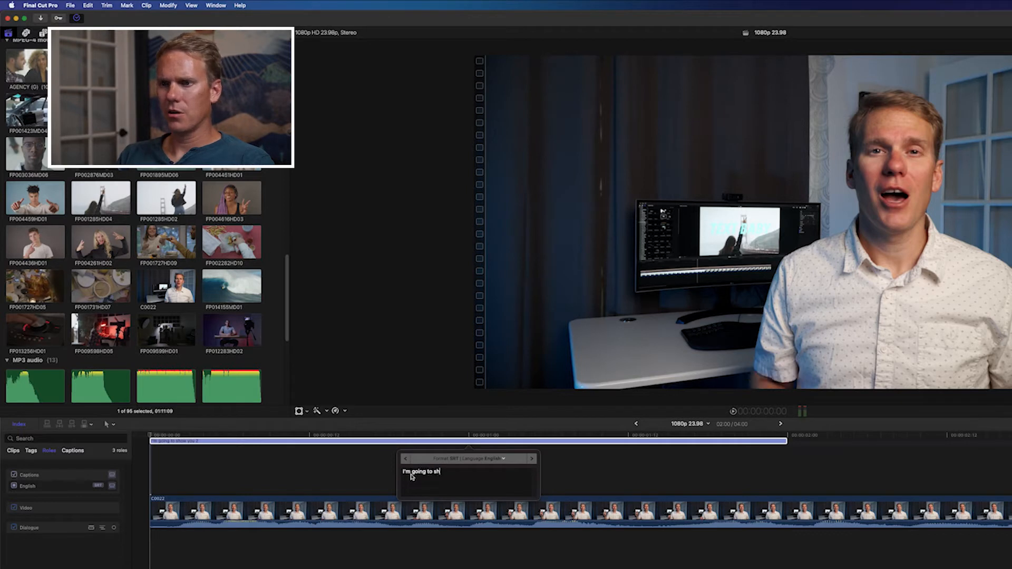
text(are with you)
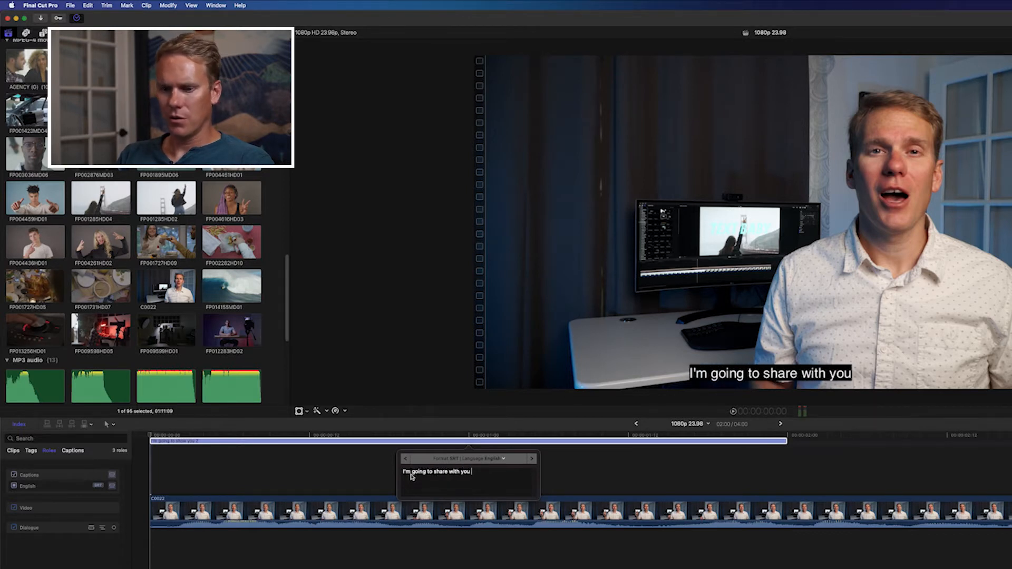
text(2)
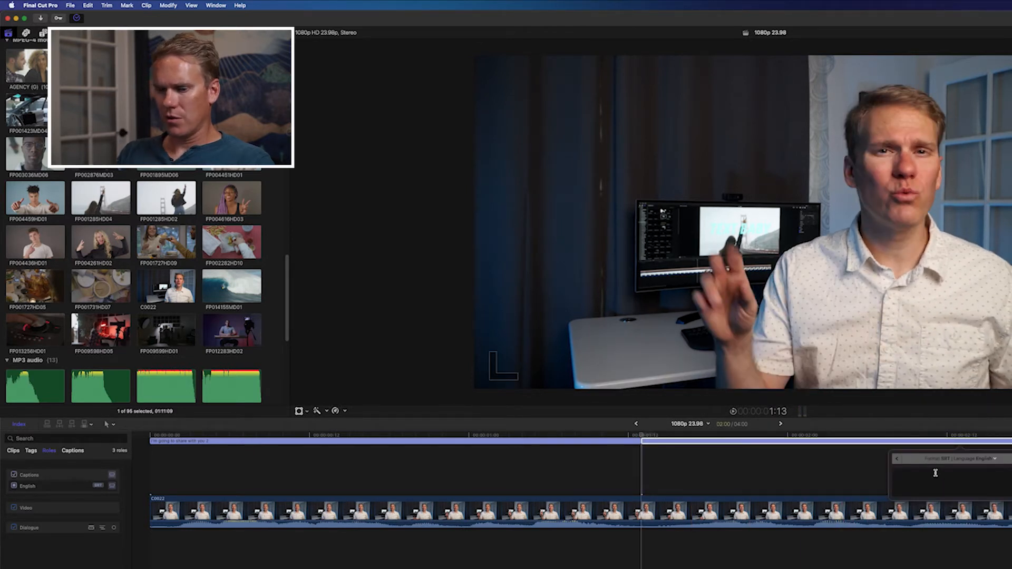
Type the second caption's text "Really fast ways to change t"
text(Really fast)
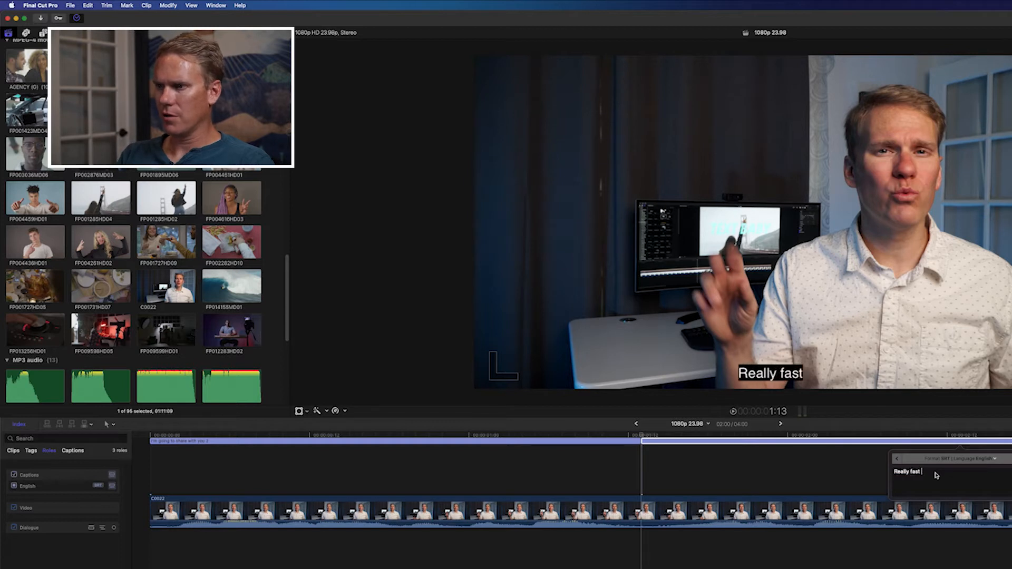
text(ways to change t)
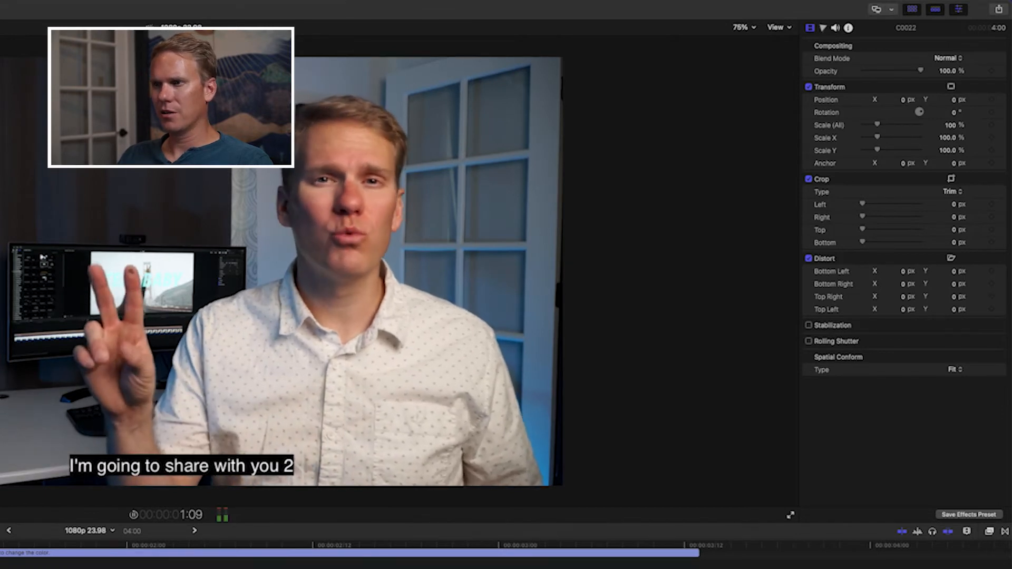
Select the first caption and make its text bold in the Inspector
click(644, 545)
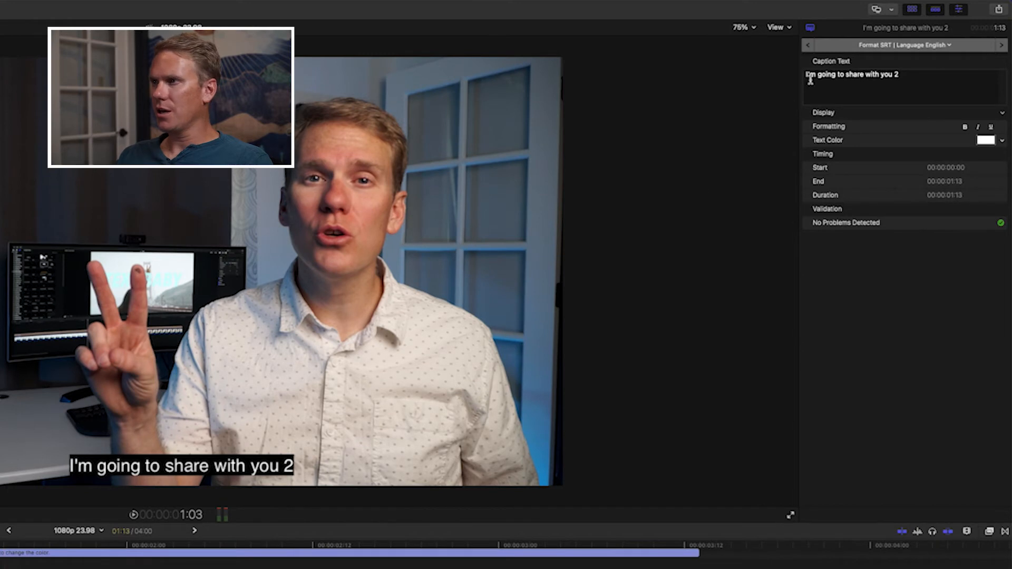
mouse_move(908, 183)
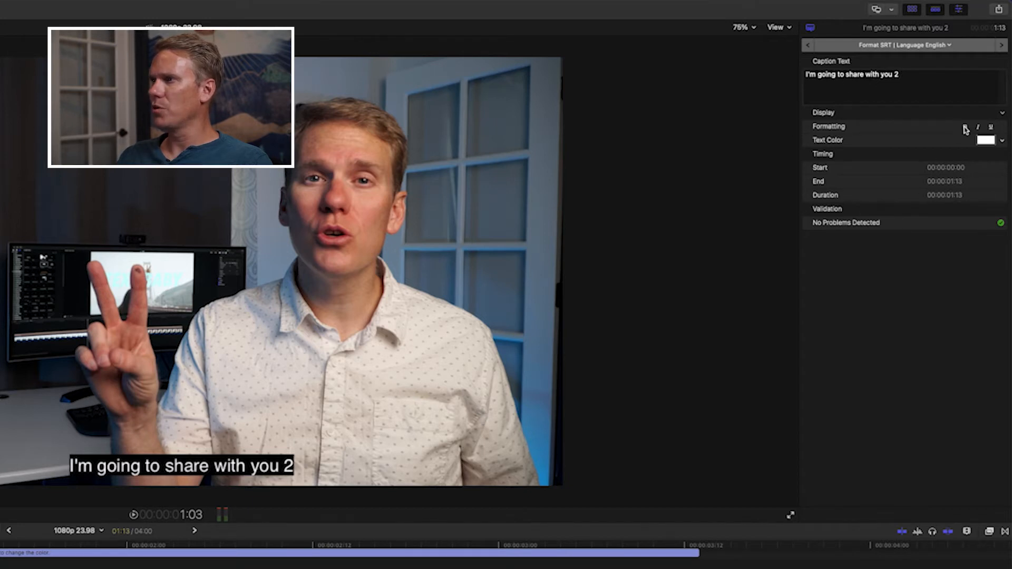
click(991, 127)
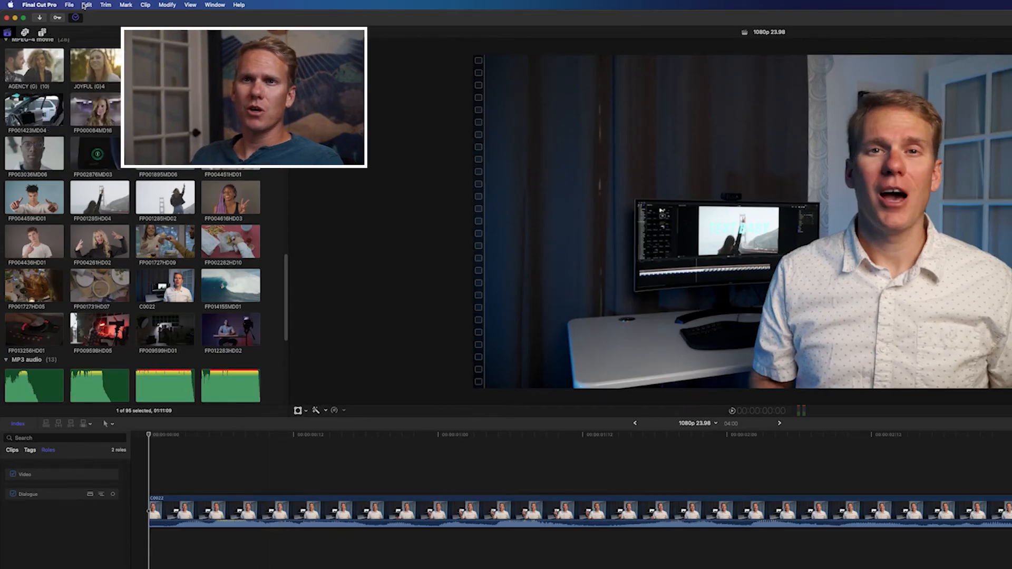
Import the caption file test_ITT_English.itt via File > Import > Captions
click(69, 5)
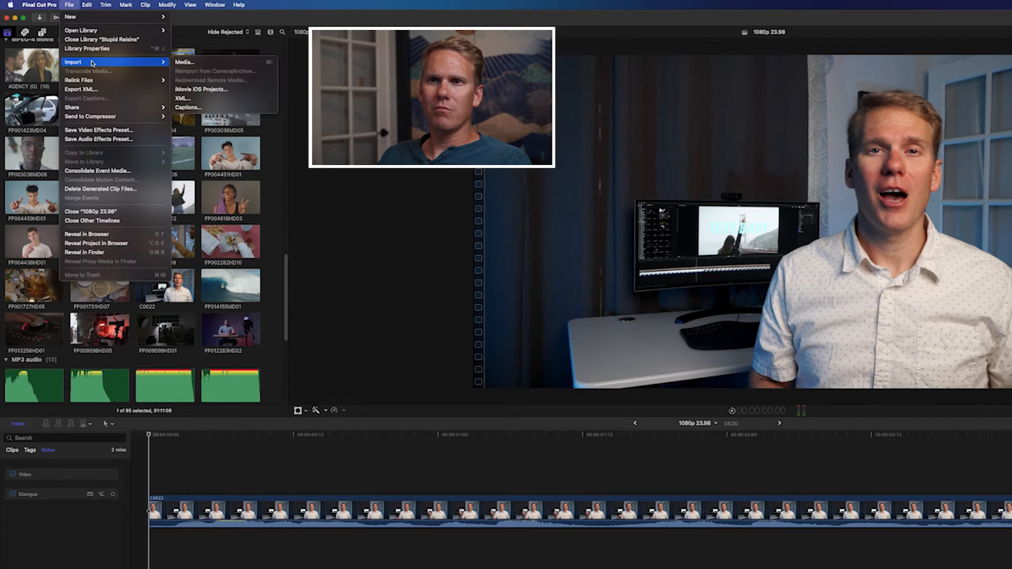
mouse_move(187, 107)
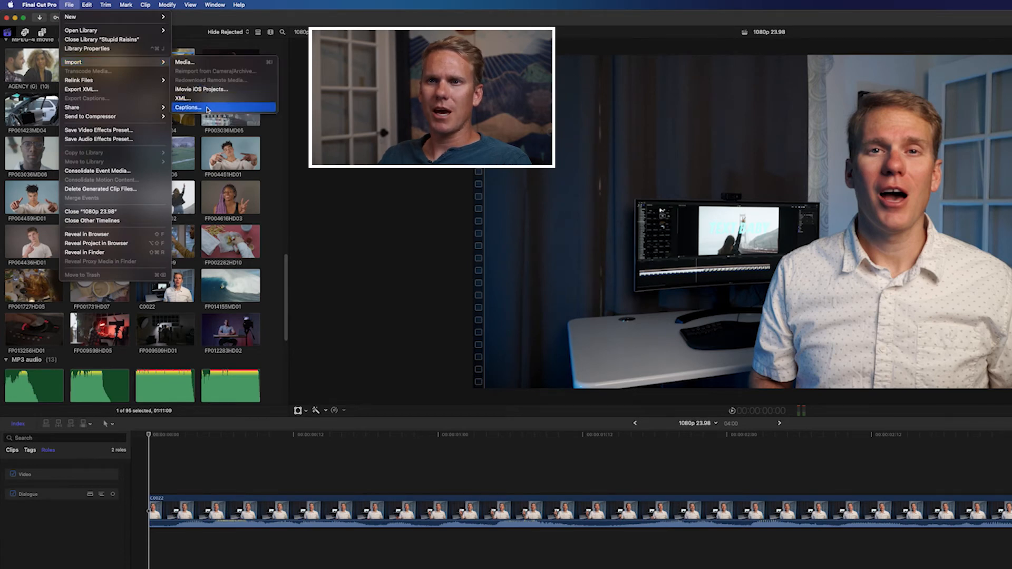
click(188, 107)
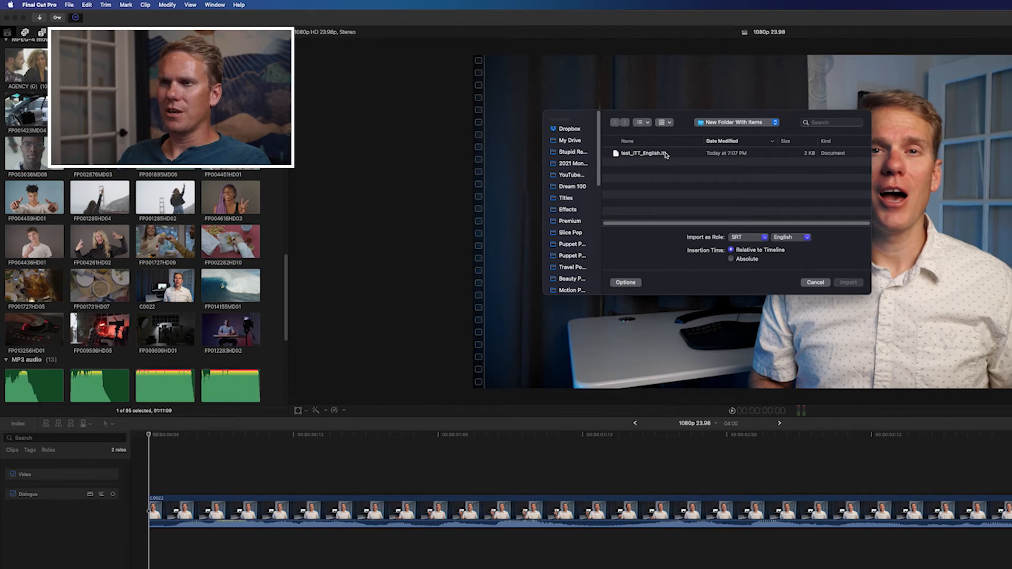
click(848, 283)
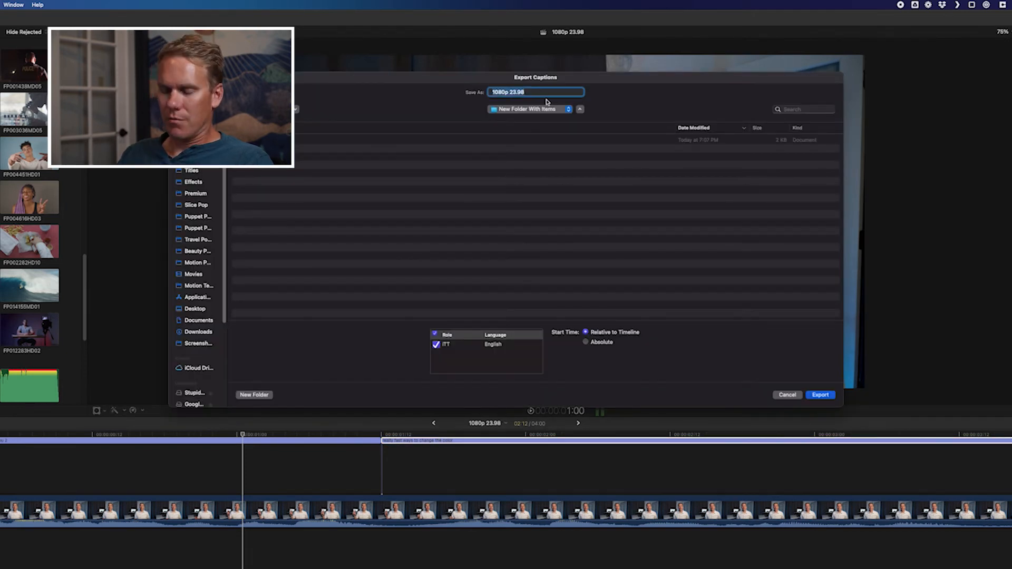
Name the exported caption file "Caption Test" and export it
text(Caption Test)
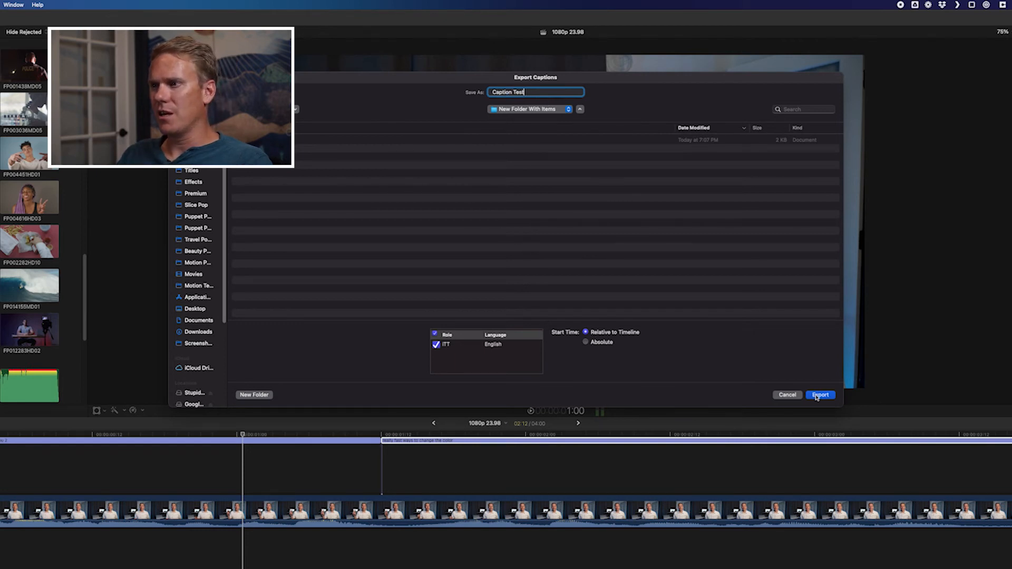
click(820, 394)
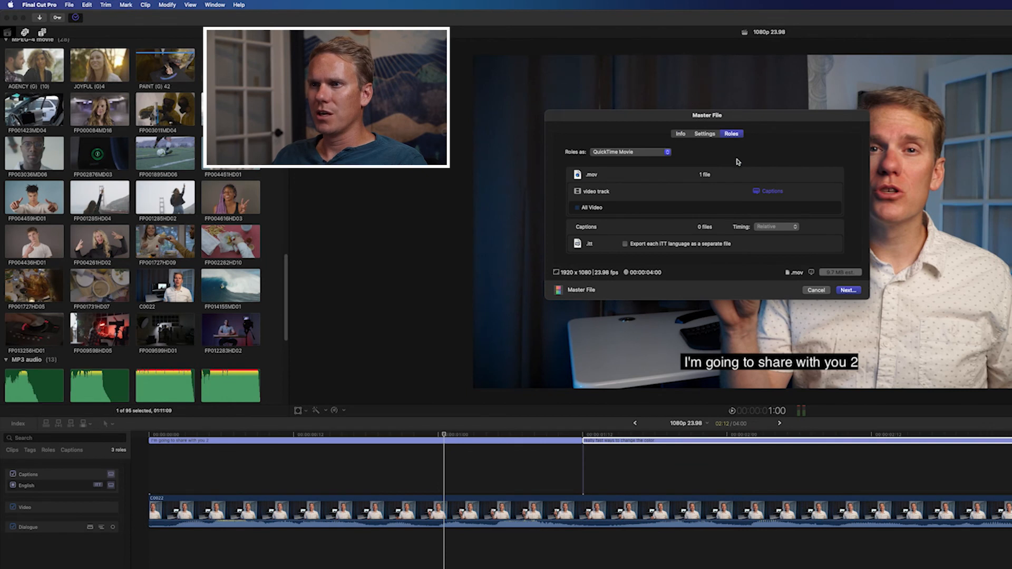
mouse_move(779, 200)
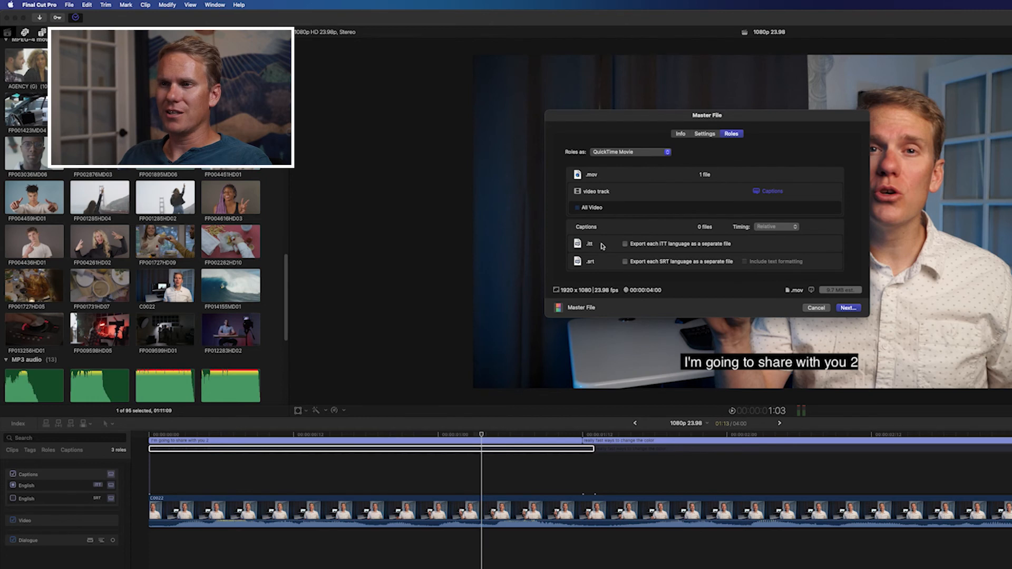
Try the ITT and SRT separate-file checkboxes in the Master File share's Roles settings
click(624, 243)
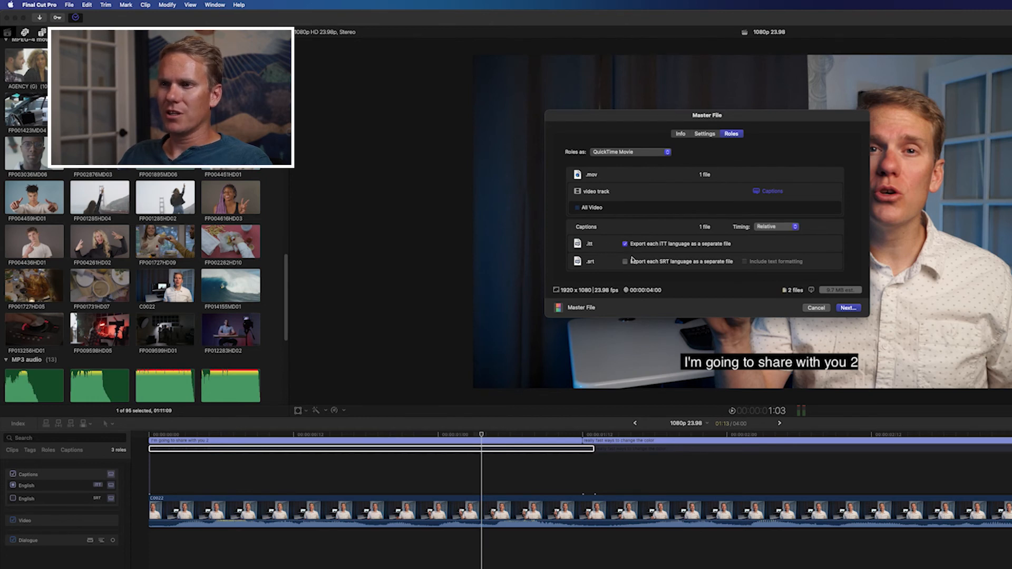
click(624, 261)
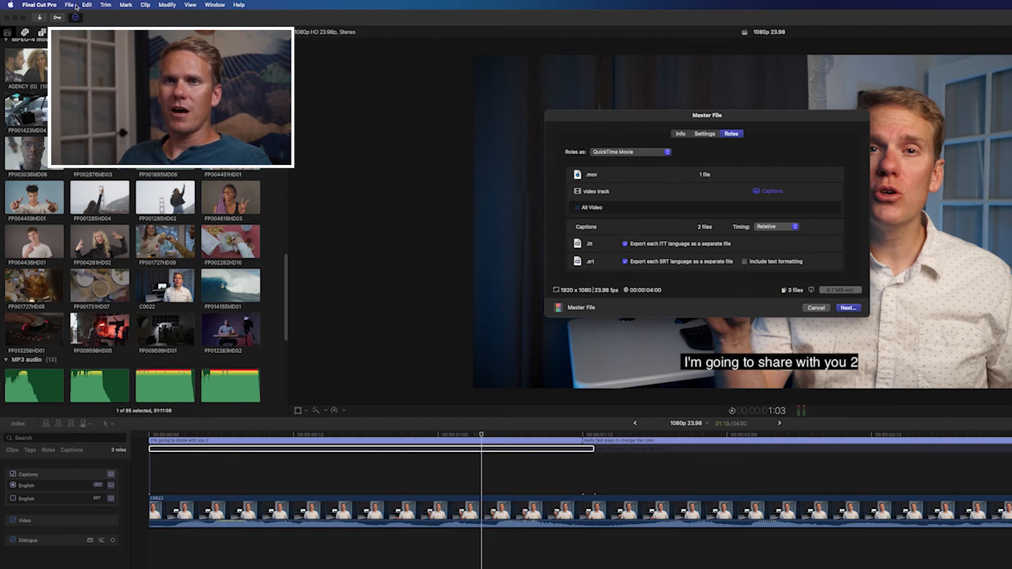
click(69, 4)
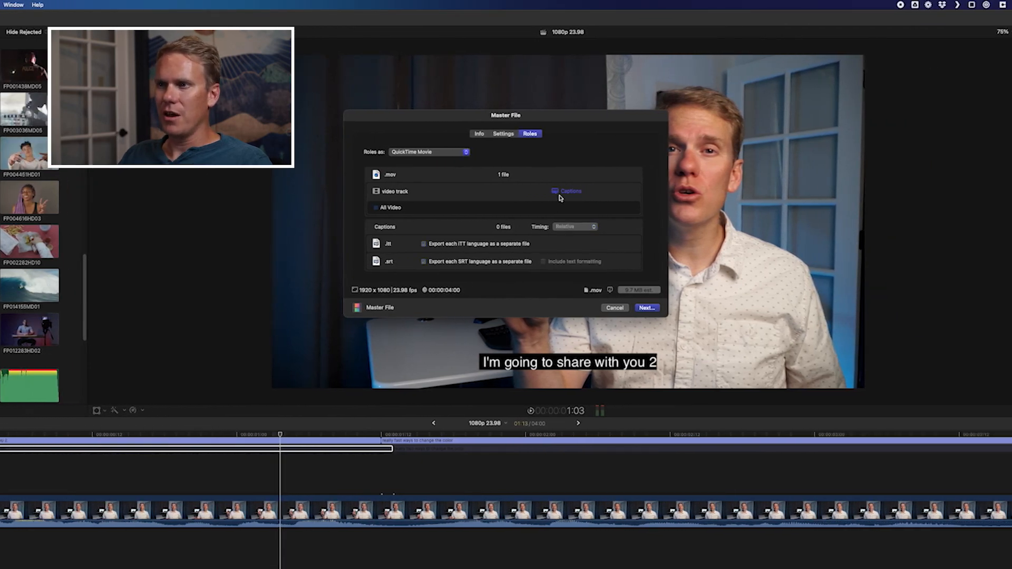
Set the video track's Burn in captions option to English (SRT) and confirm
click(570, 191)
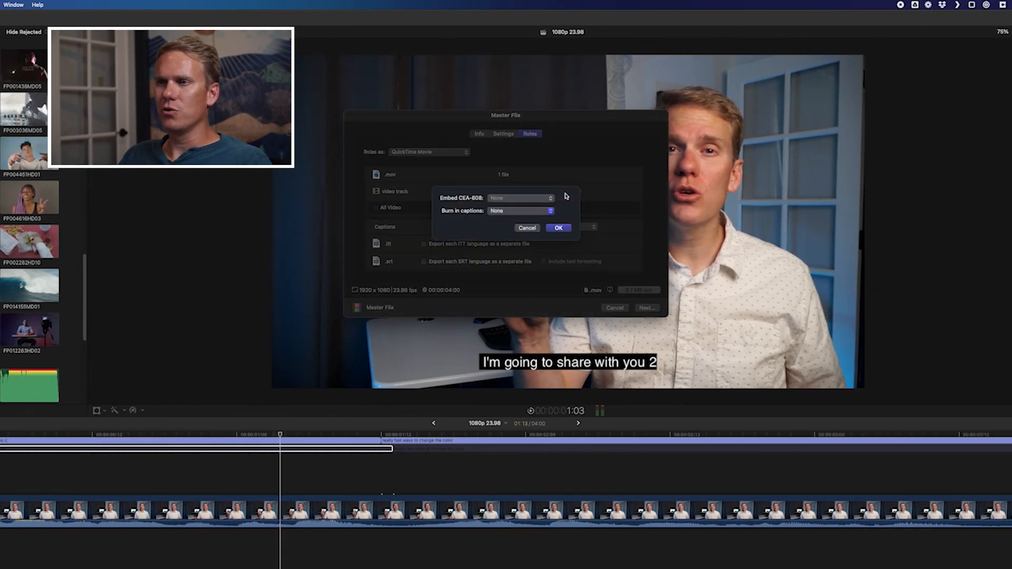
mouse_move(560, 199)
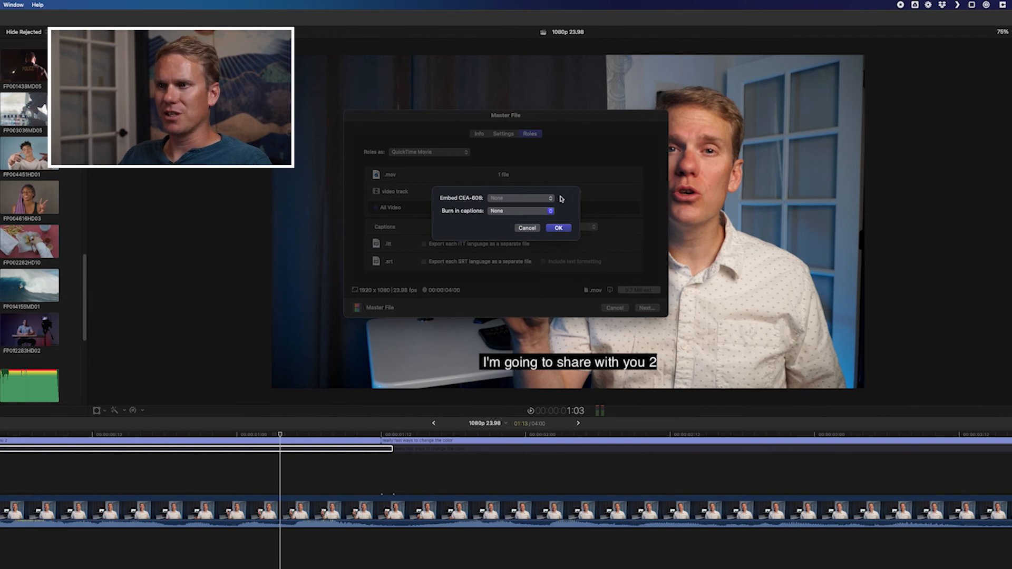
click(519, 211)
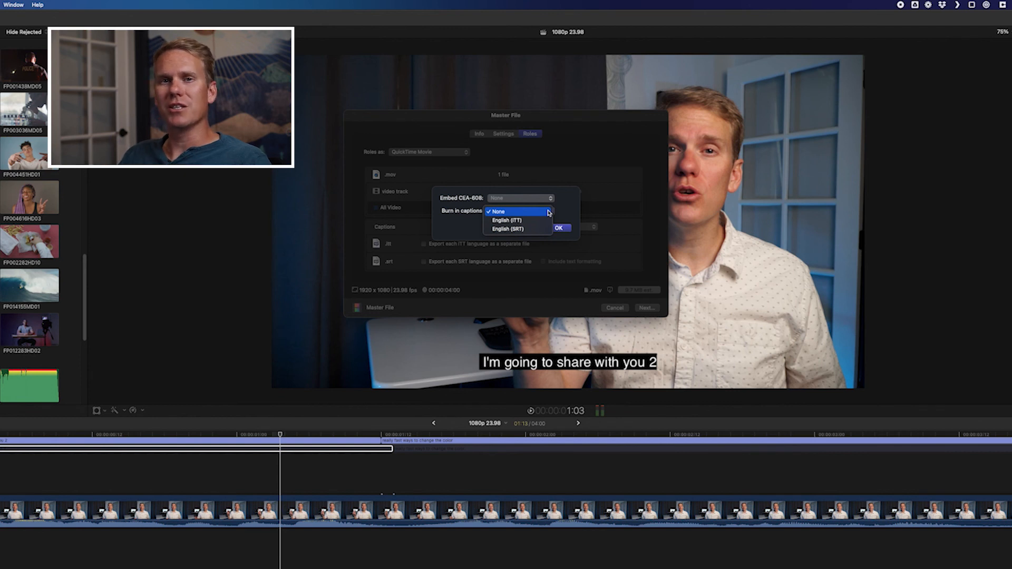
mouse_move(541, 219)
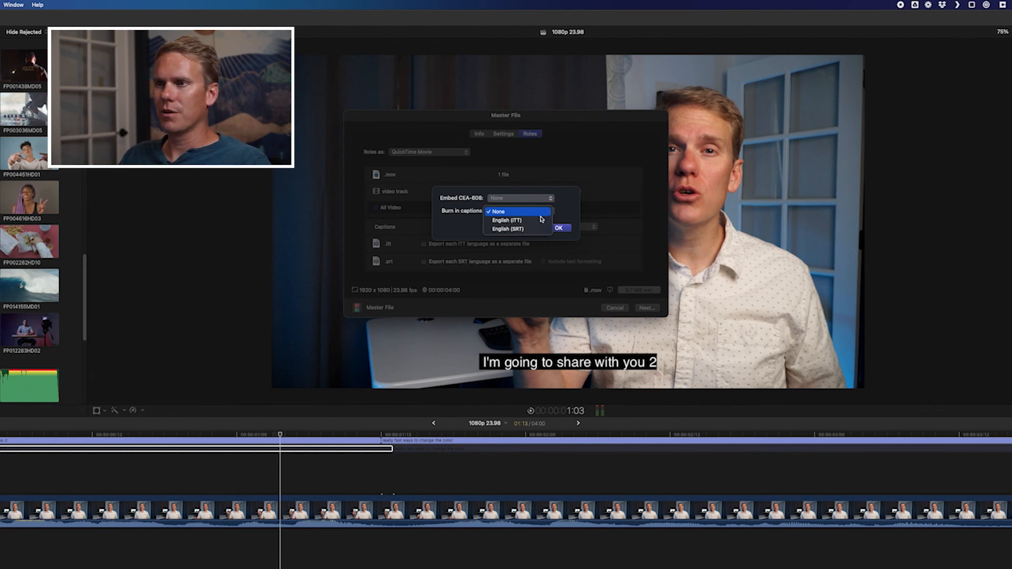
click(509, 228)
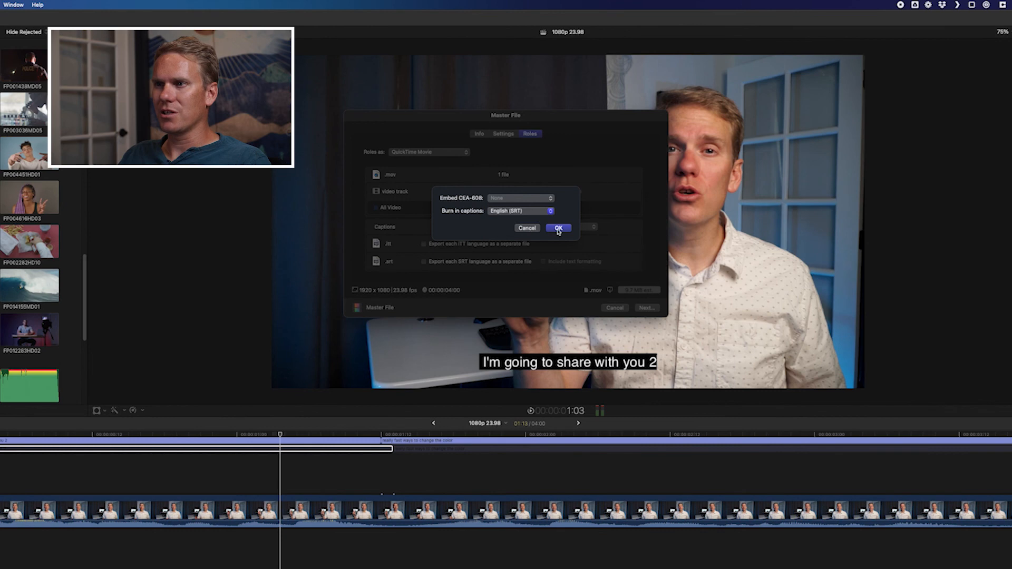
click(556, 228)
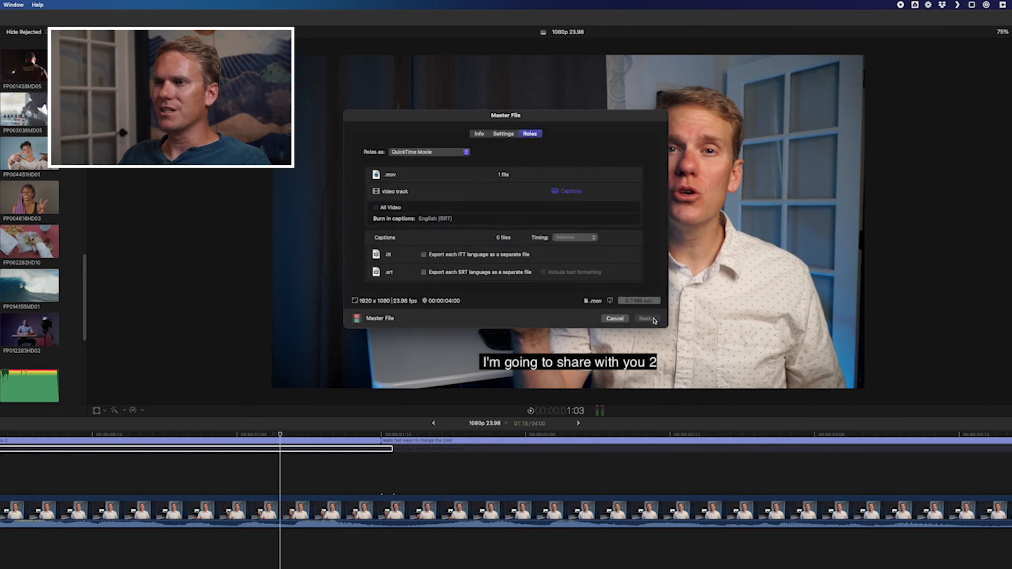
Export the master file, then open and play the finished .mov
click(645, 318)
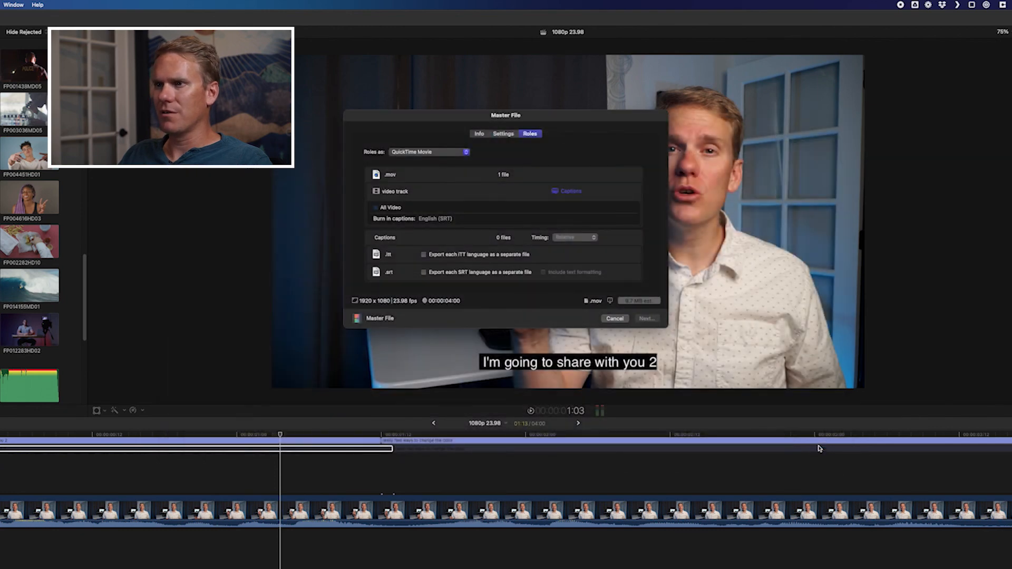
click(613, 318)
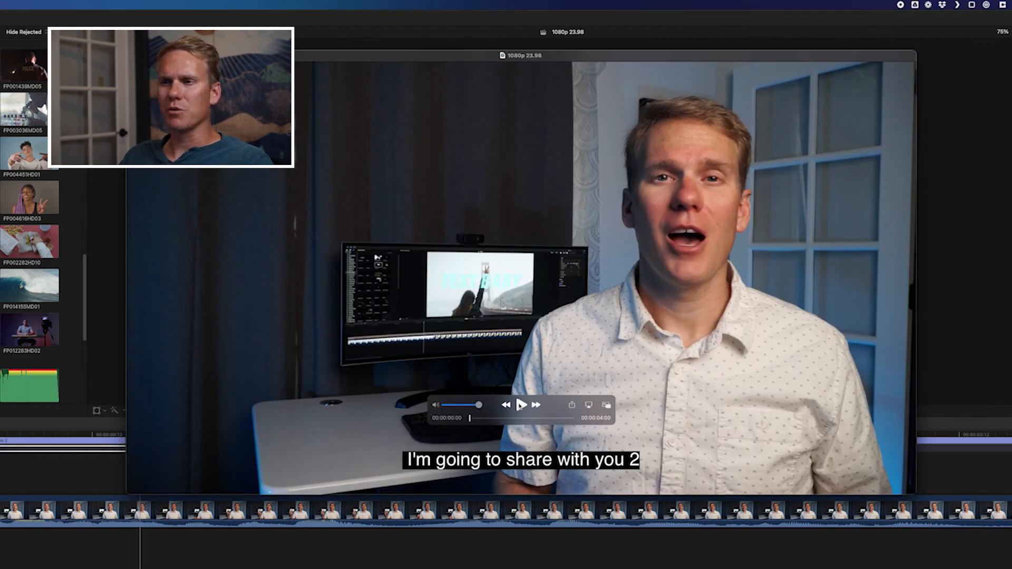
click(522, 404)
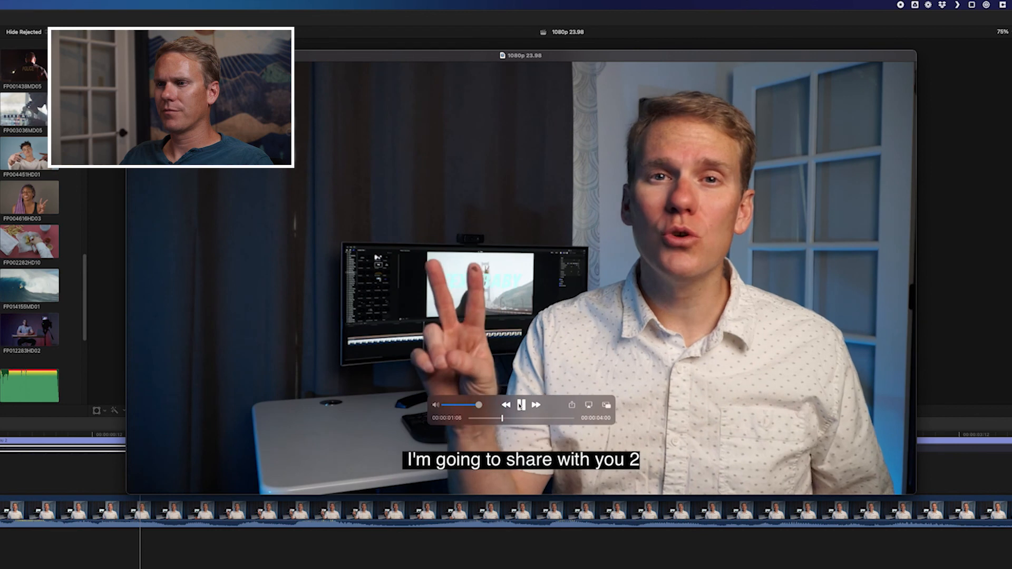